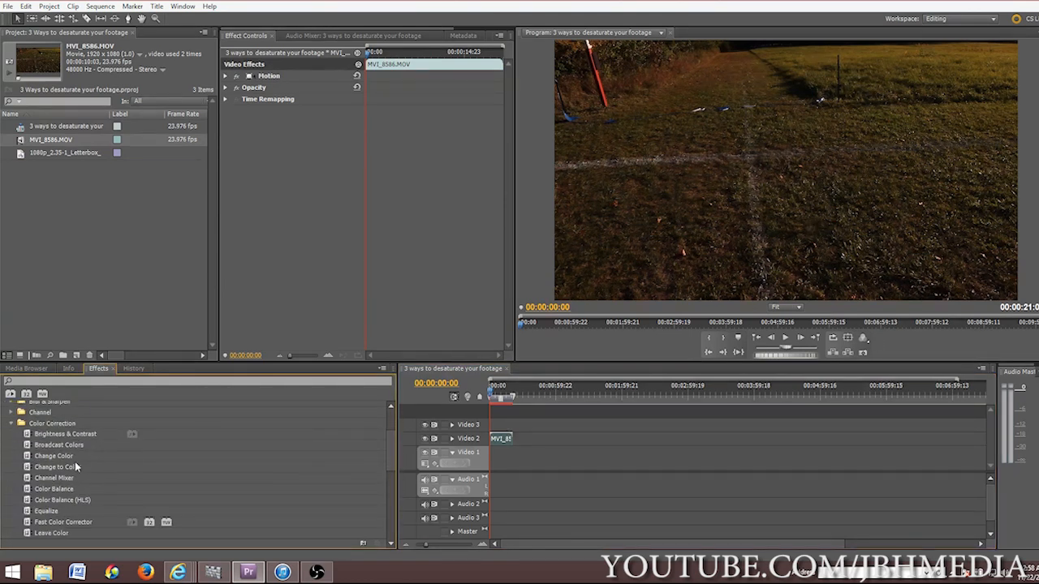
Step: Find Fast Color Corrector under Color Correction and apply it to the field footage clip
scroll("down", 3)
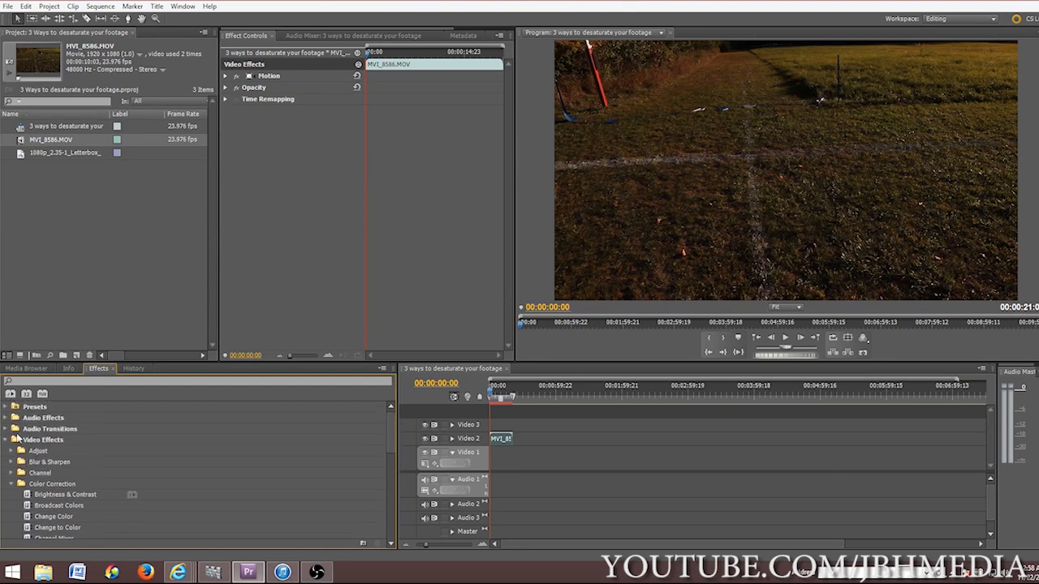
scroll("down", 3)
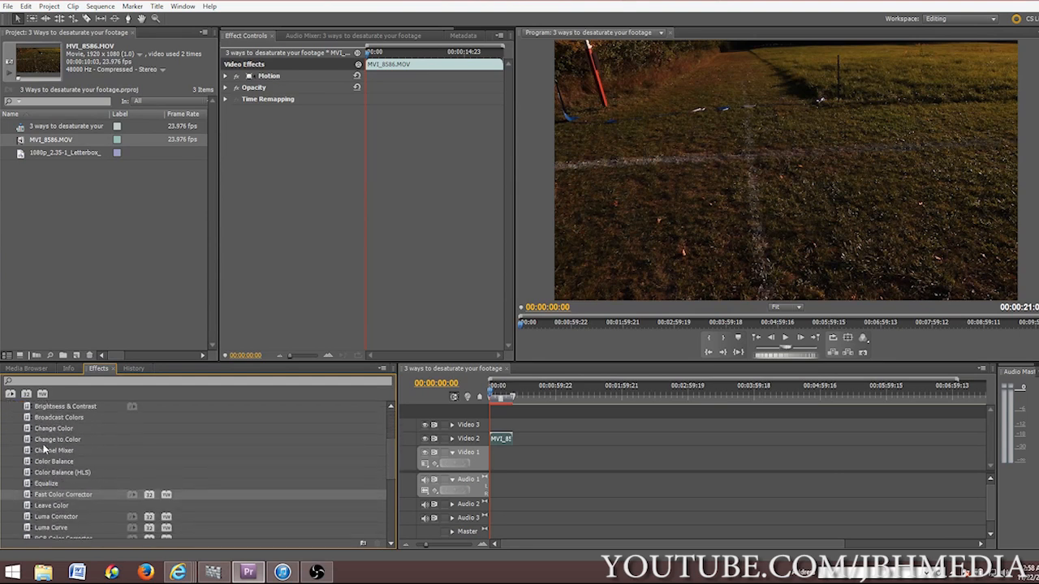
left_click(11, 417)
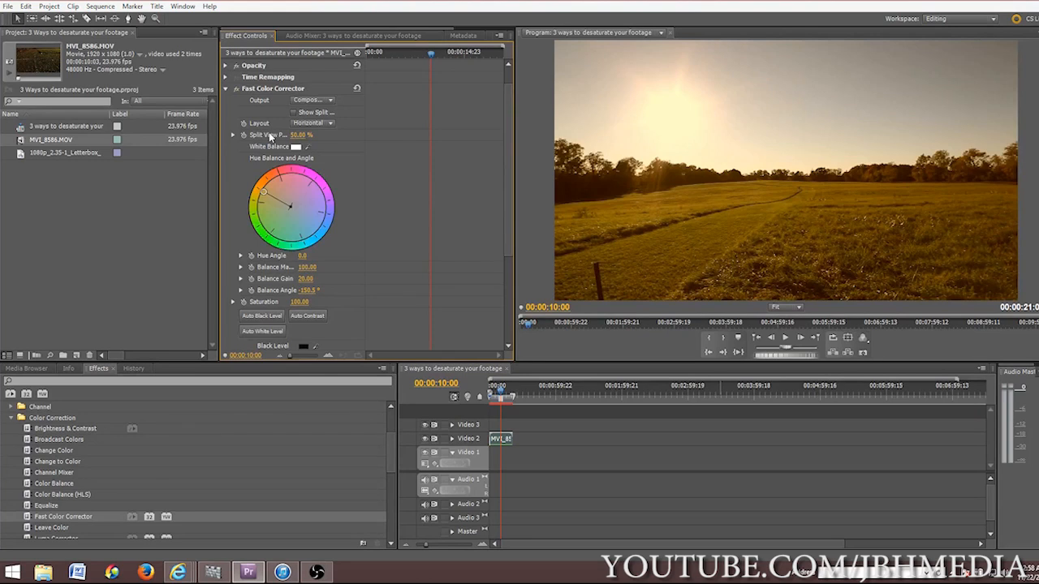
mouse_move(370, 89)
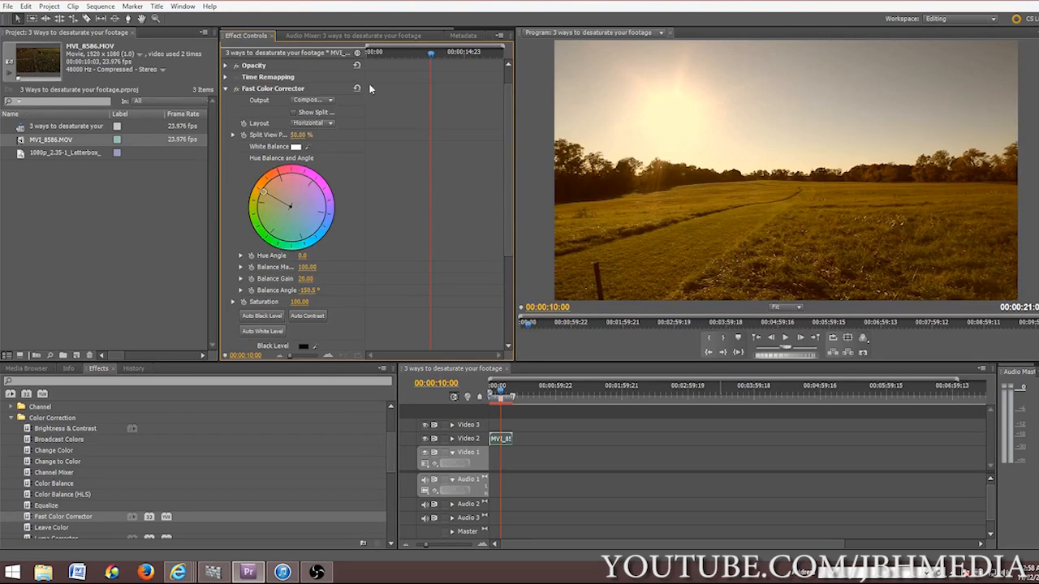
Step: Sweep the Hue Balance wheel through neutral, blue and yellow tints, settling on a mild warm cast
left_click_drag(263, 192, 291, 207)
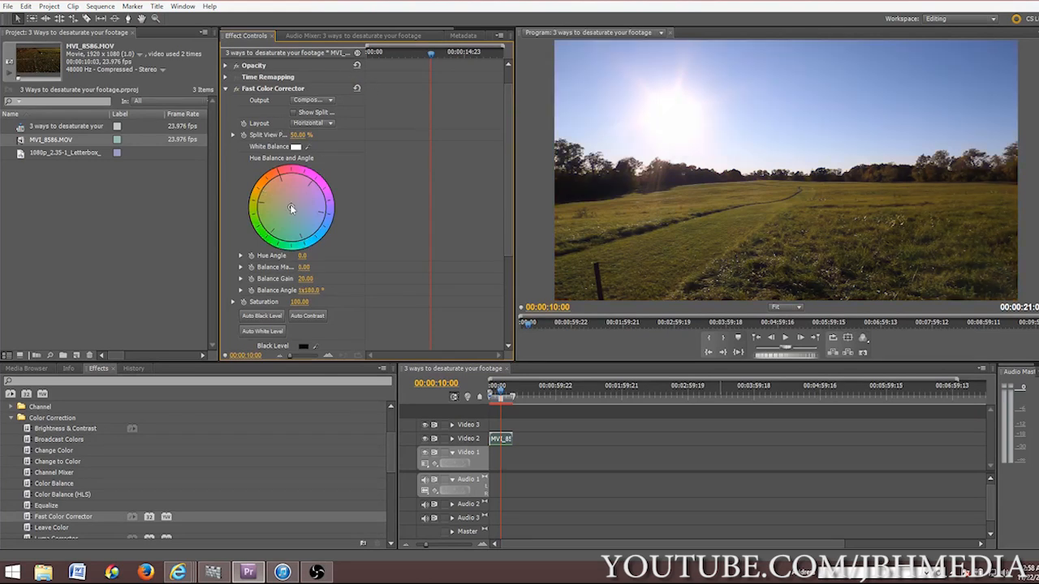
left_click_drag(292, 209, 286, 203)
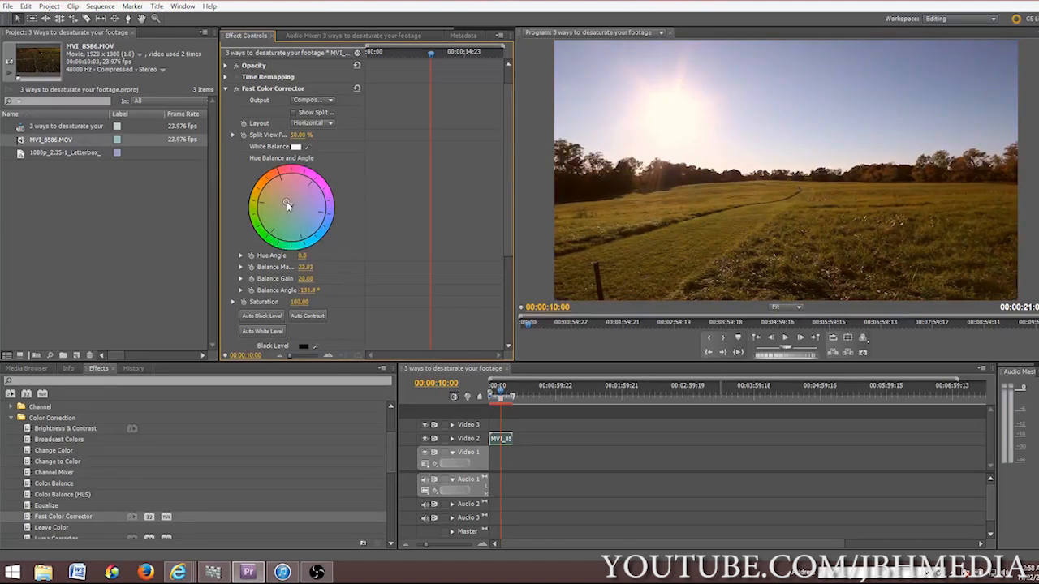
left_click_drag(287, 205, 315, 182)
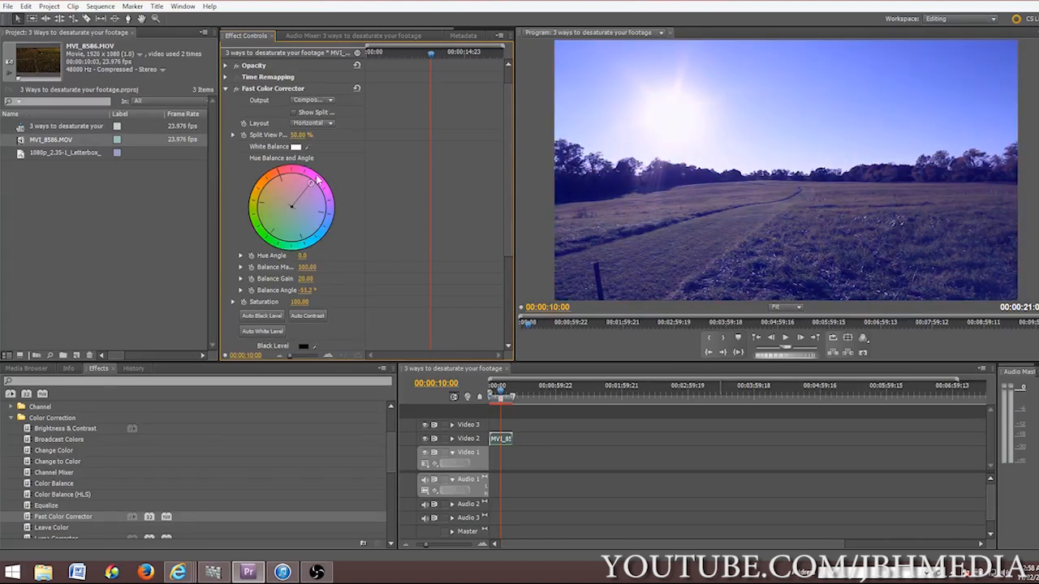
left_click_drag(312, 184, 276, 203)
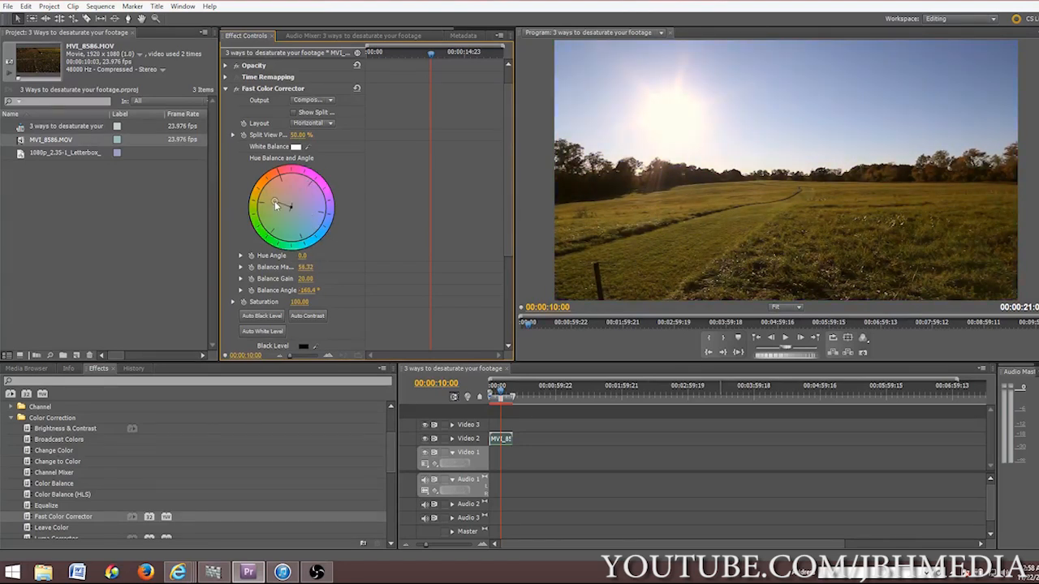
left_click_drag(276, 203, 276, 195)
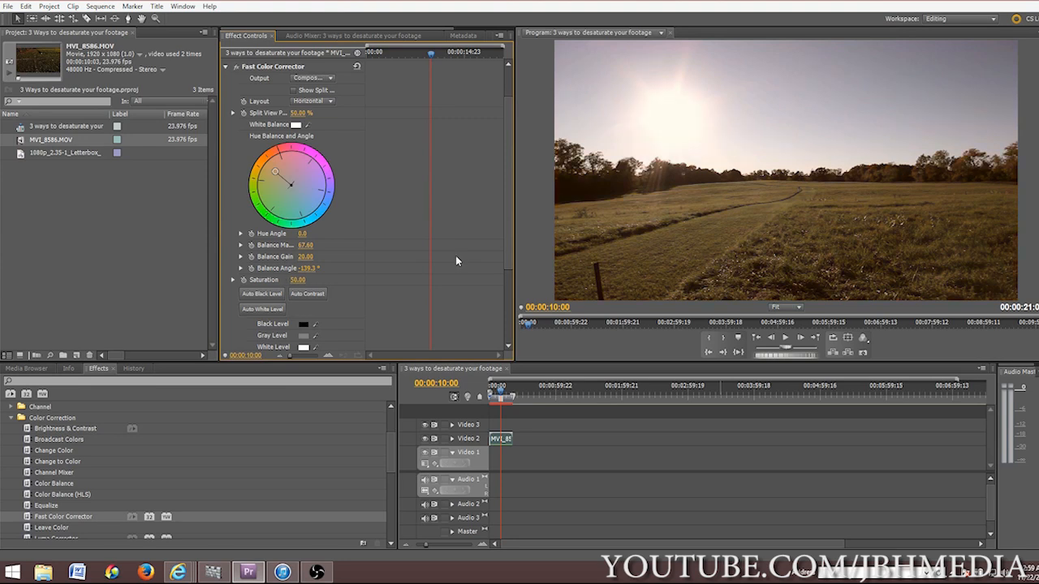
mouse_move(661, 139)
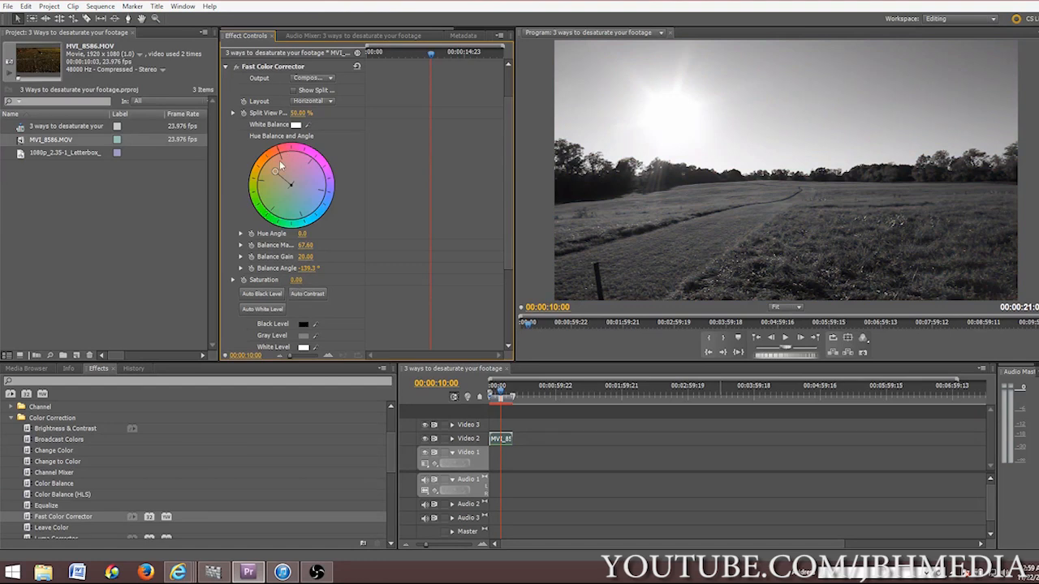
Step: Swing the balance wheel to three different hues, confirming the saturation-0 footage stays grey
left_click_drag(276, 166, 264, 165)
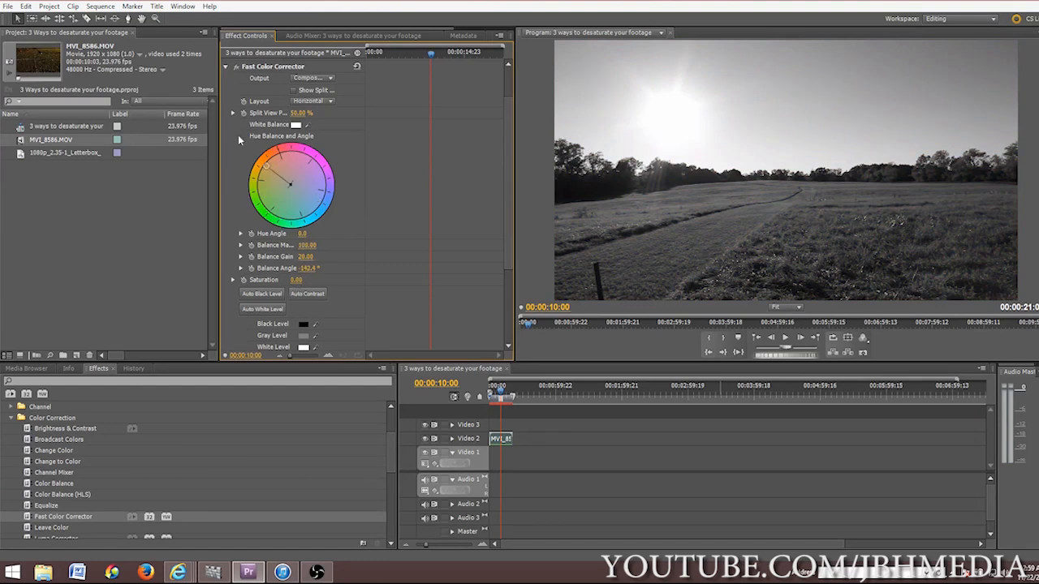
left_click_drag(265, 165, 306, 159)
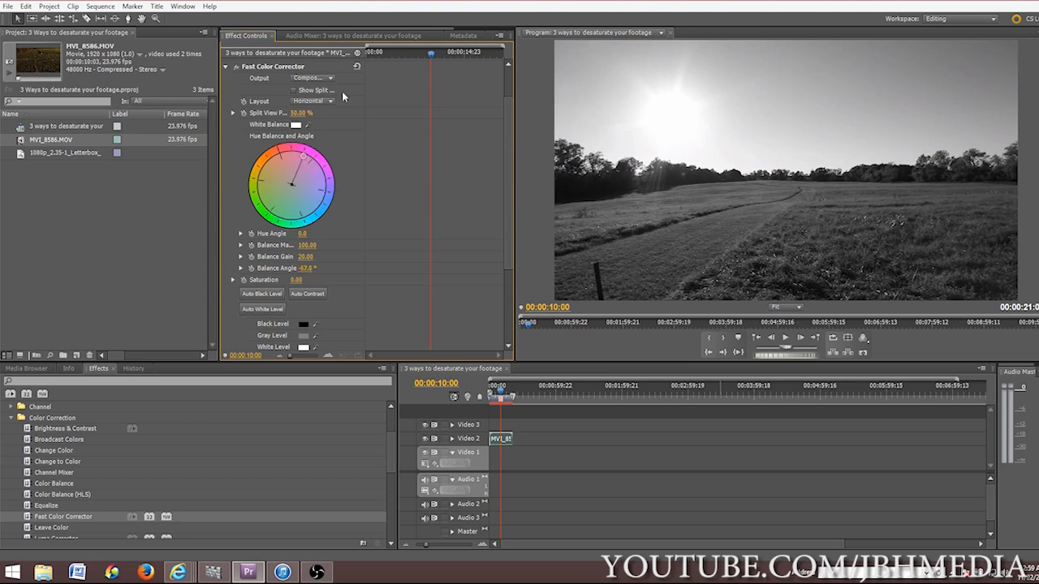
left_click_drag(301, 170, 315, 203)
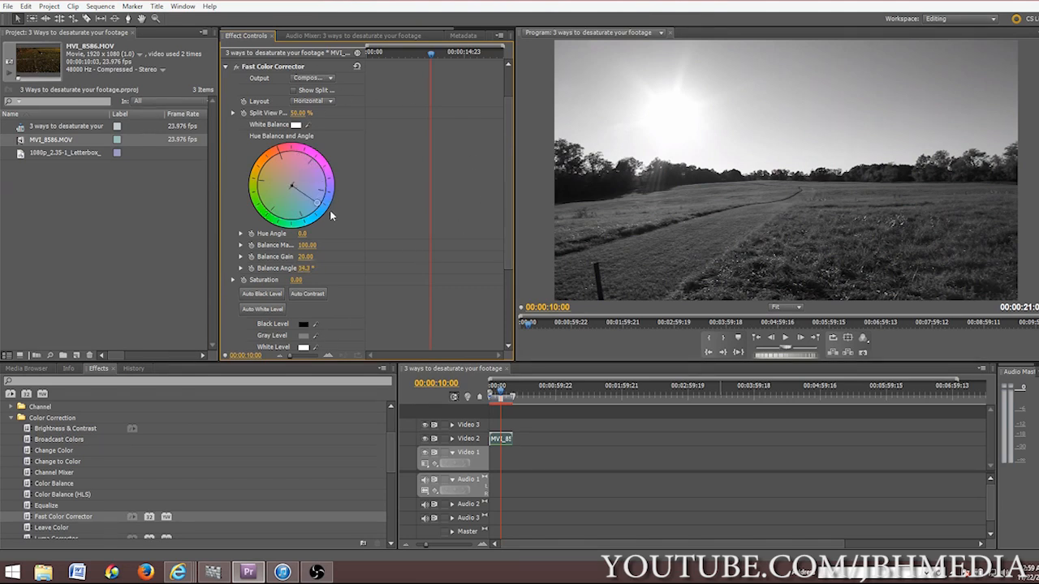
Step: Replace Fast Color Corrector with the Tint effect, keeping the footage black and white
scroll("up", 3)
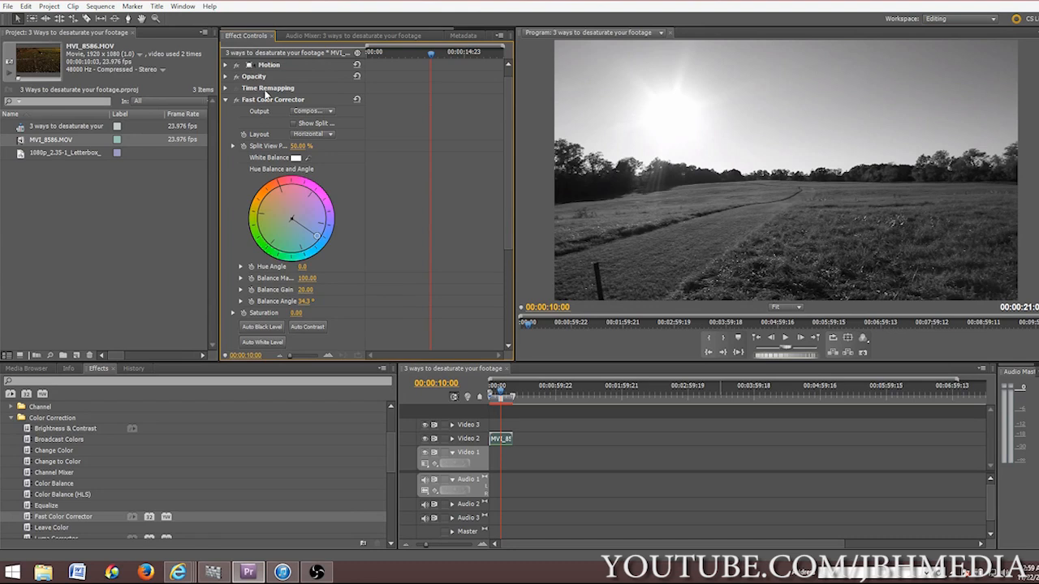
mouse_move(247, 115)
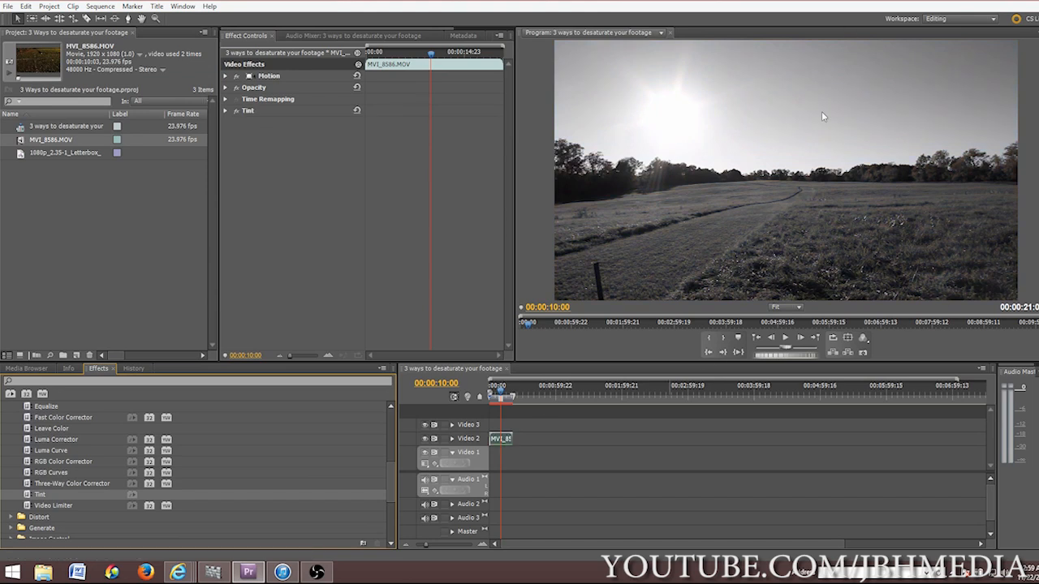
mouse_move(505, 451)
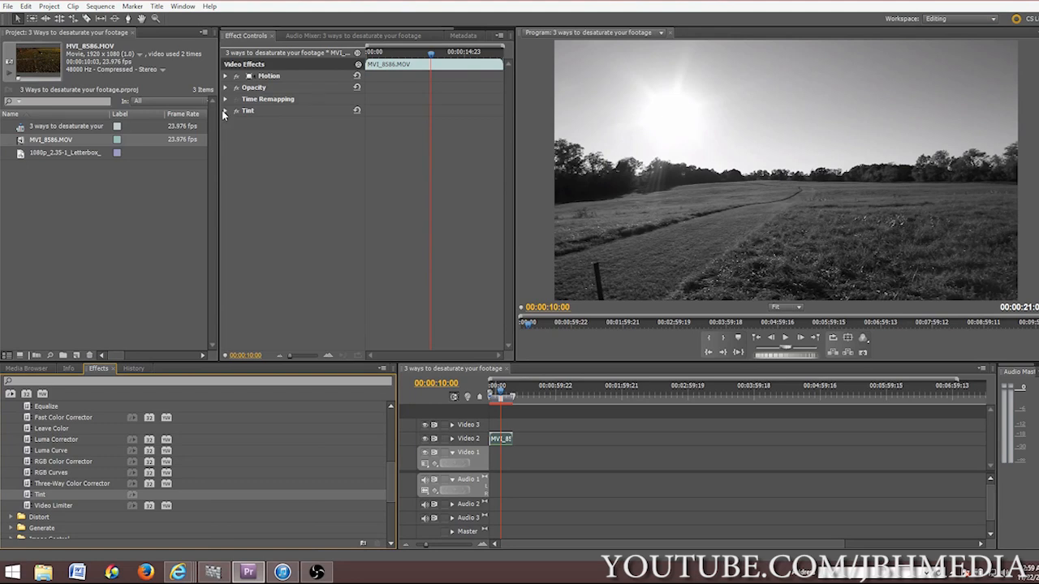
Step: Expand the Tint effect and its Amount to Tint slider in Effect Controls
left_click(225, 110)
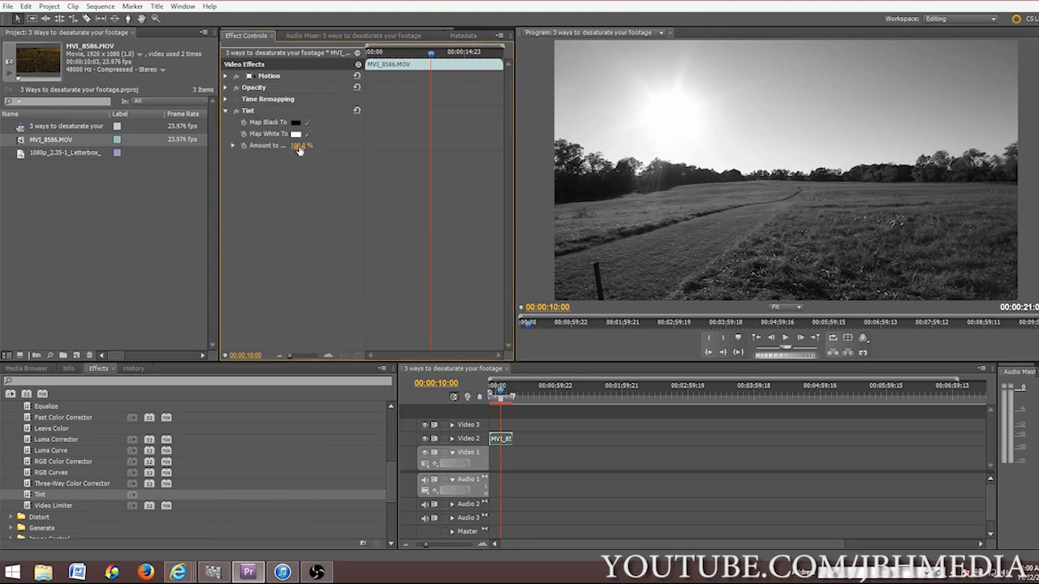
left_click(233, 146)
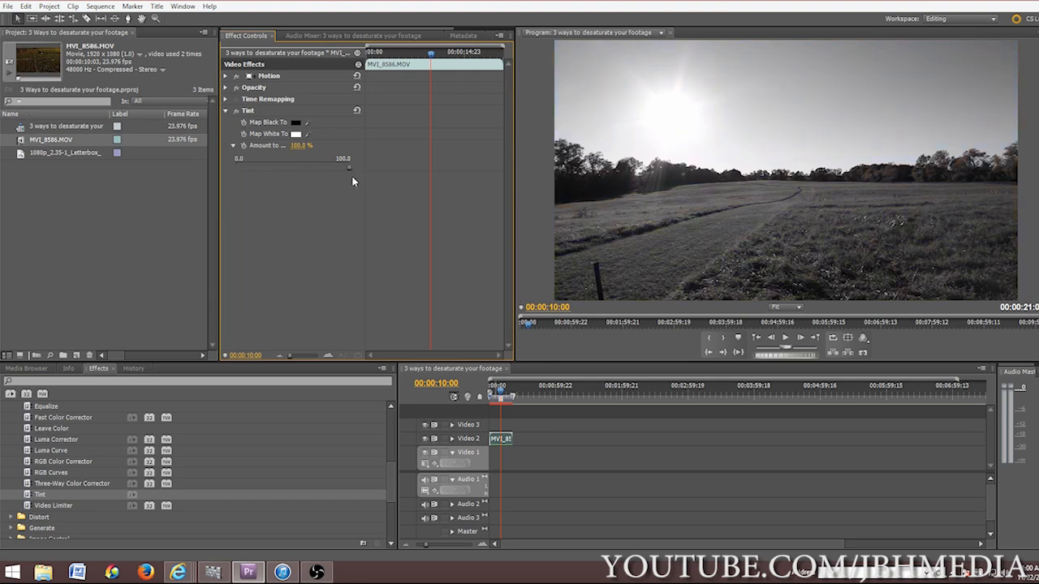
mouse_move(412, 188)
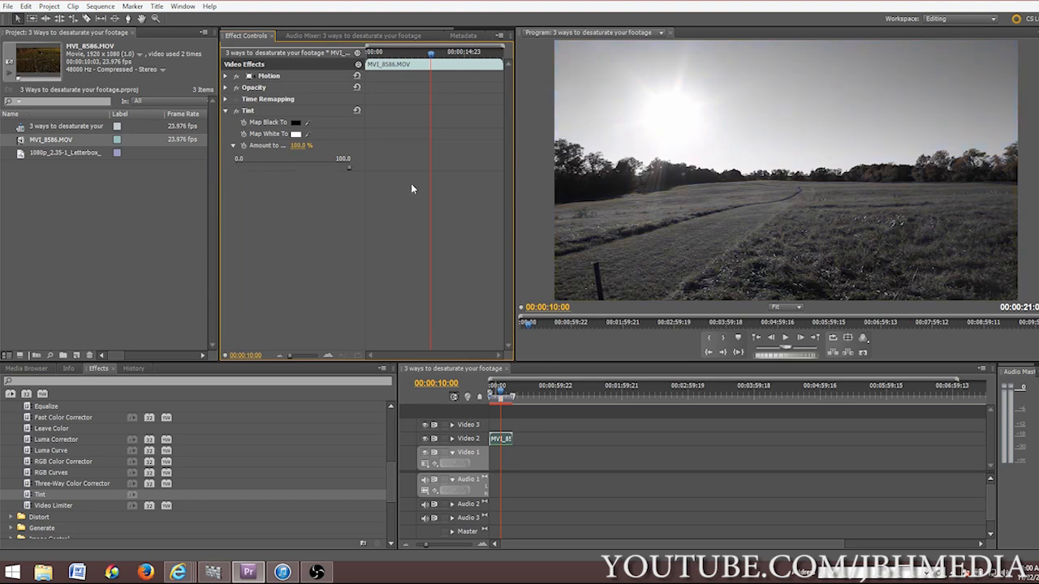
mouse_move(350, 171)
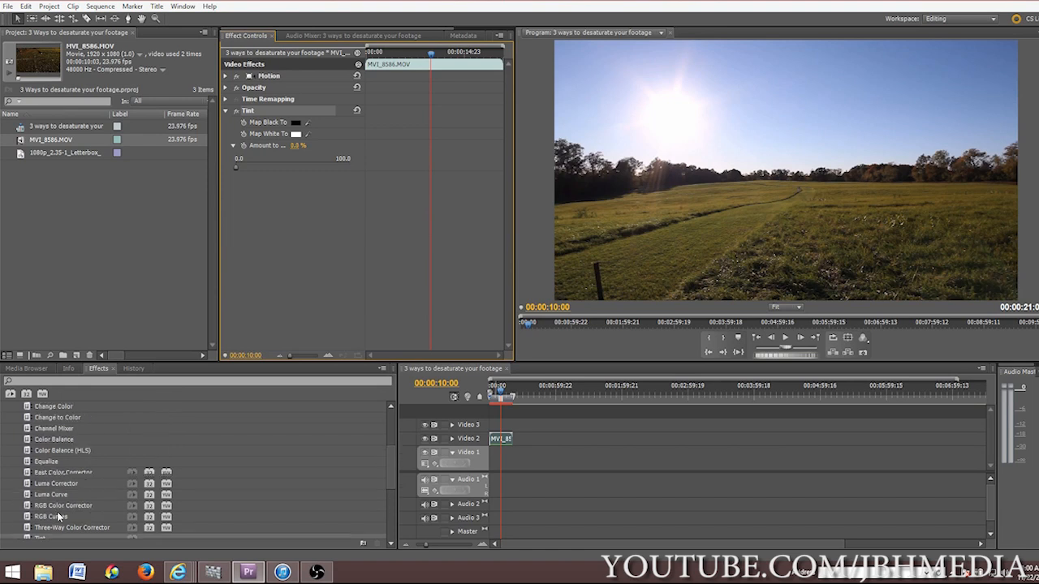
Step: Return Amount to Tint to 100% and collapse the Tint effect's settings
scroll("down", 3)
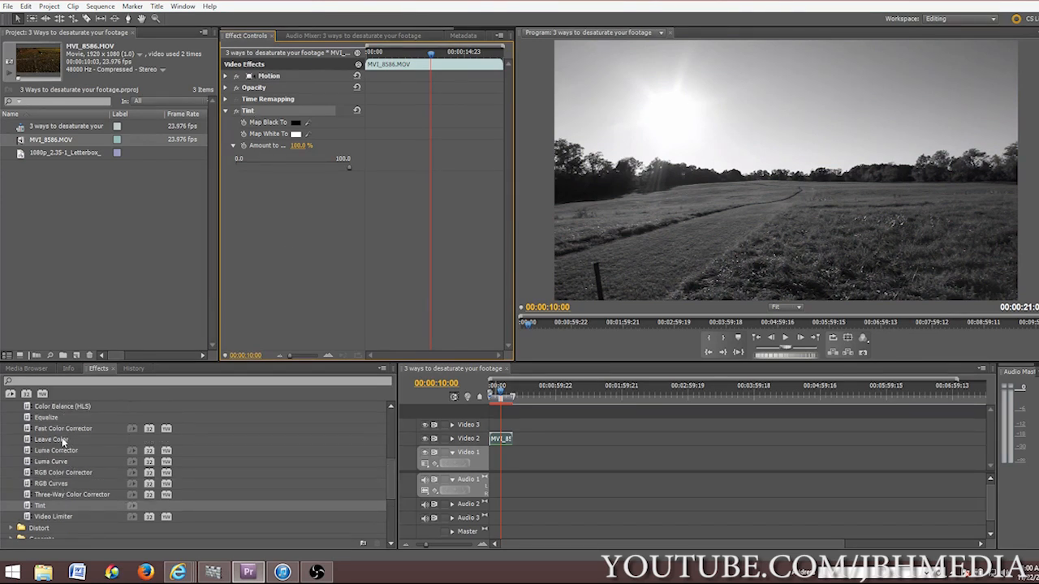
mouse_move(187, 119)
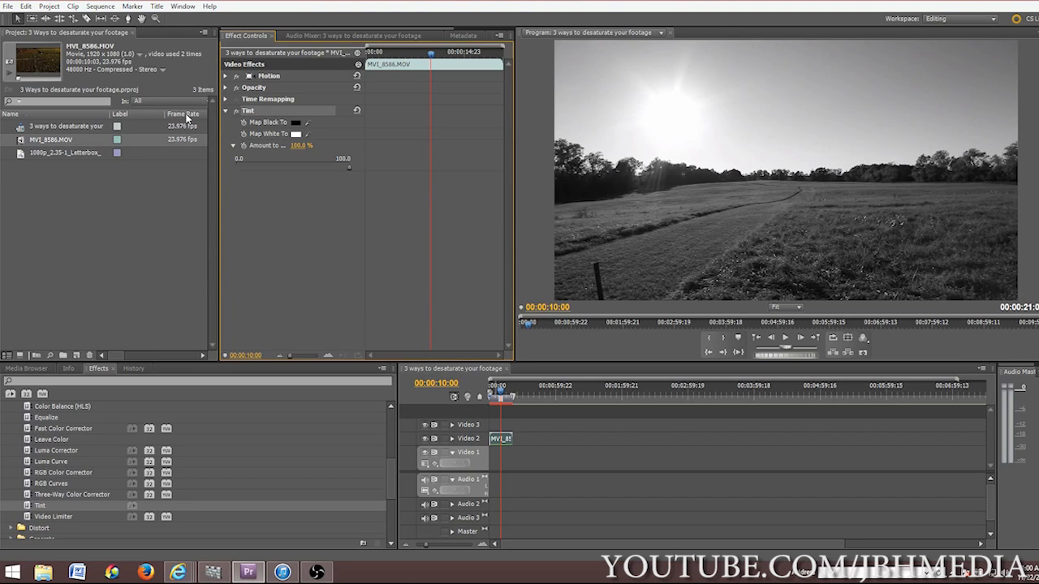
left_click(227, 110)
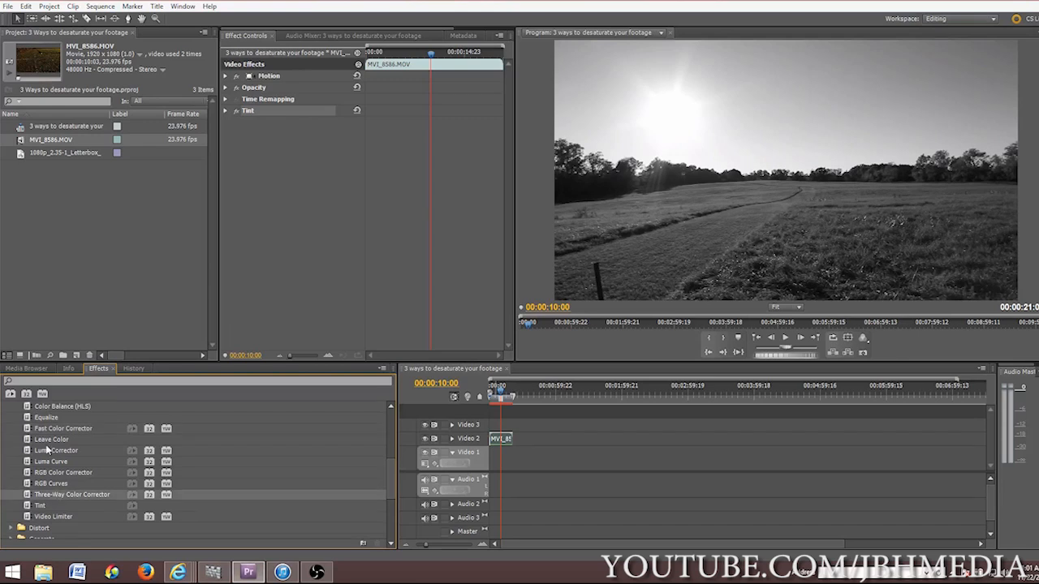
Step: Expand Video Effects > Keying in the Effects panel
left_click(226, 110)
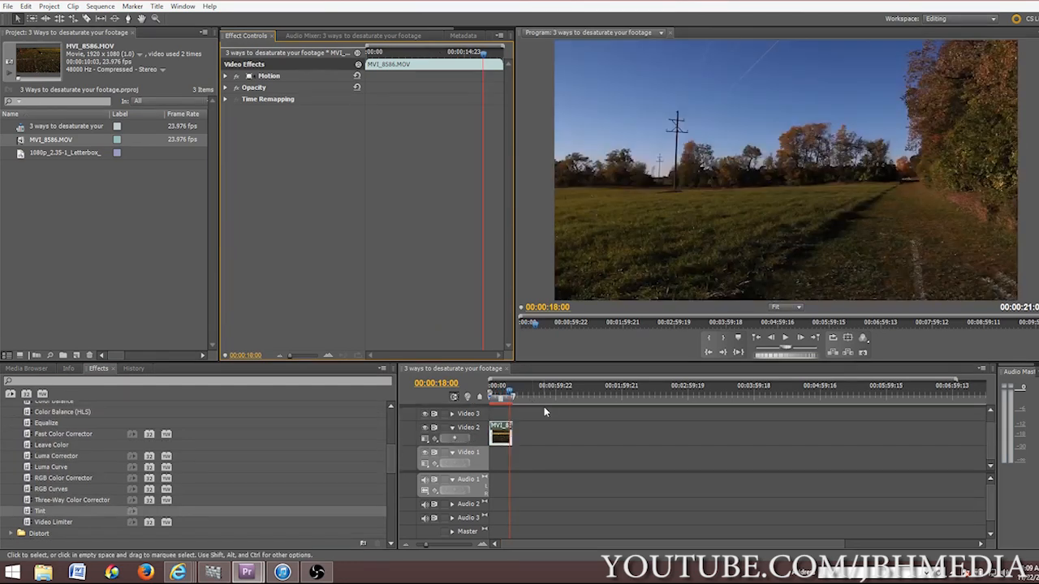
mouse_move(379, 307)
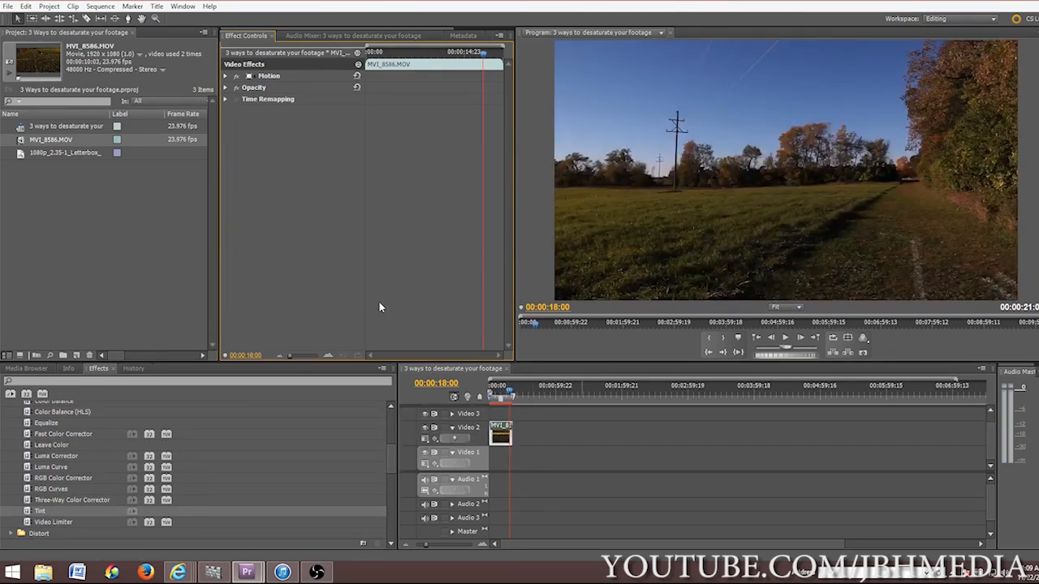
mouse_move(595, 138)
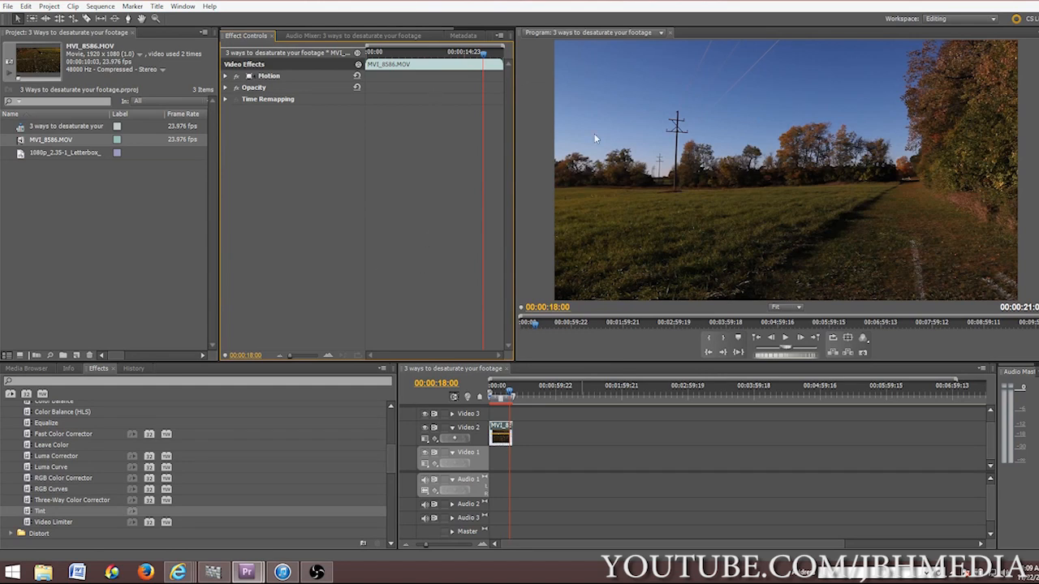
mouse_move(802, 190)
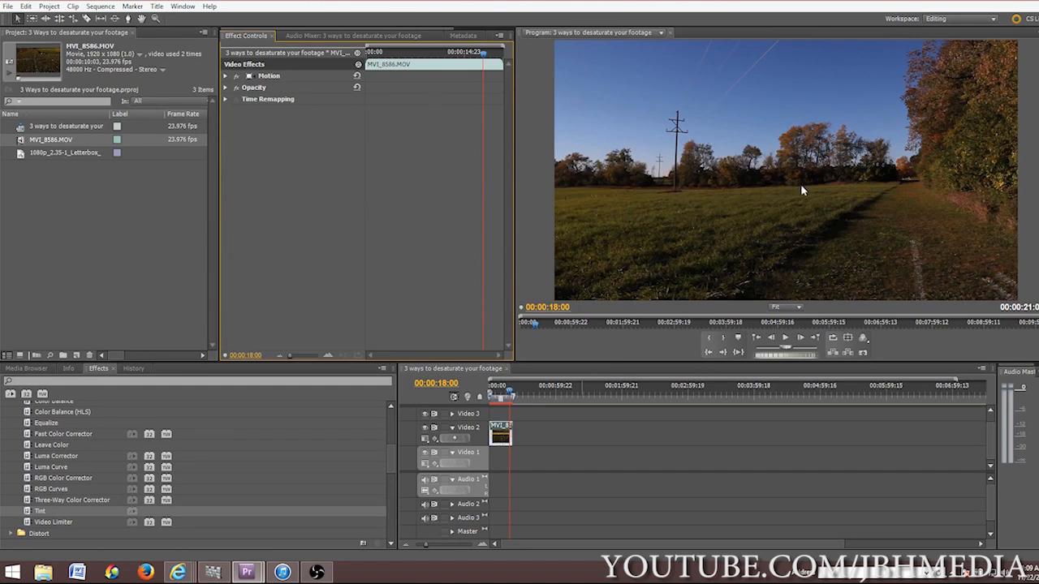
mouse_move(649, 188)
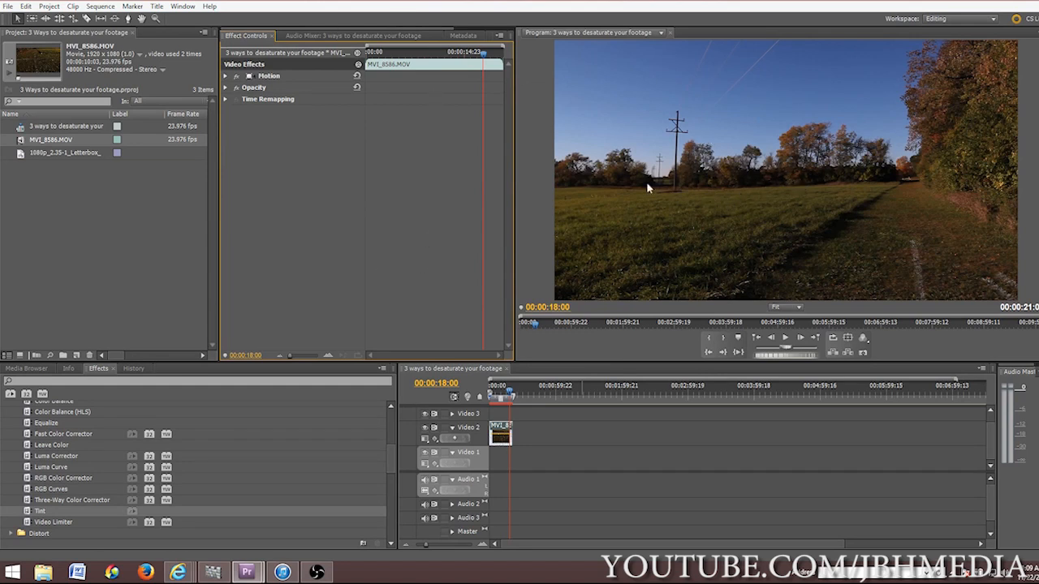
mouse_move(669, 186)
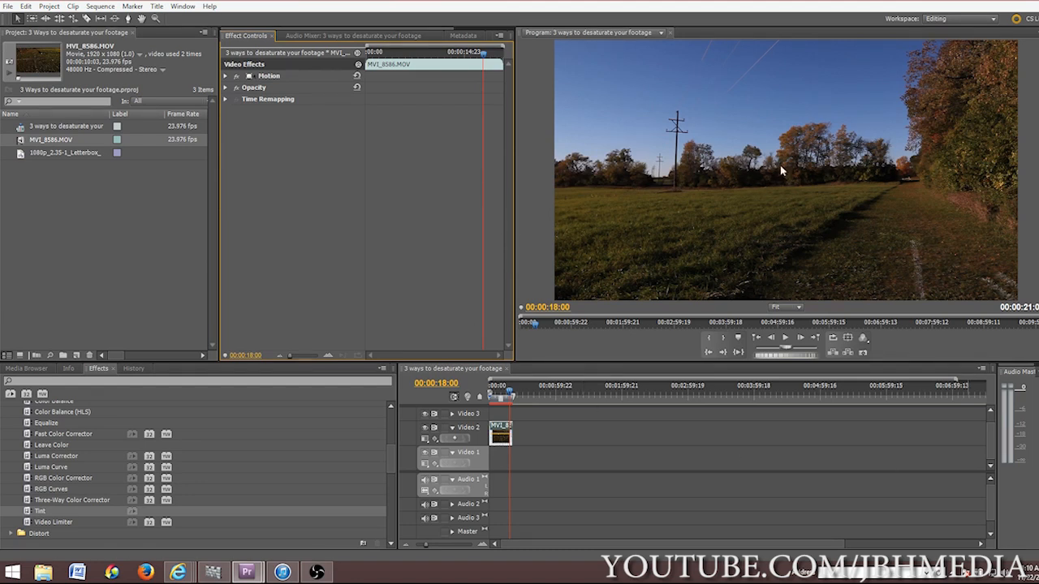
mouse_move(649, 178)
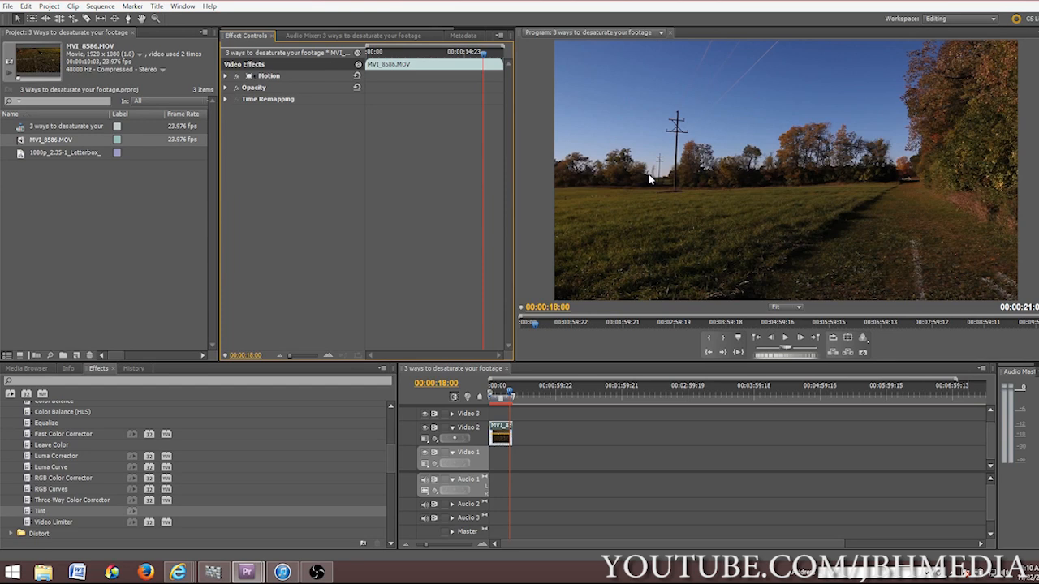
mouse_move(625, 118)
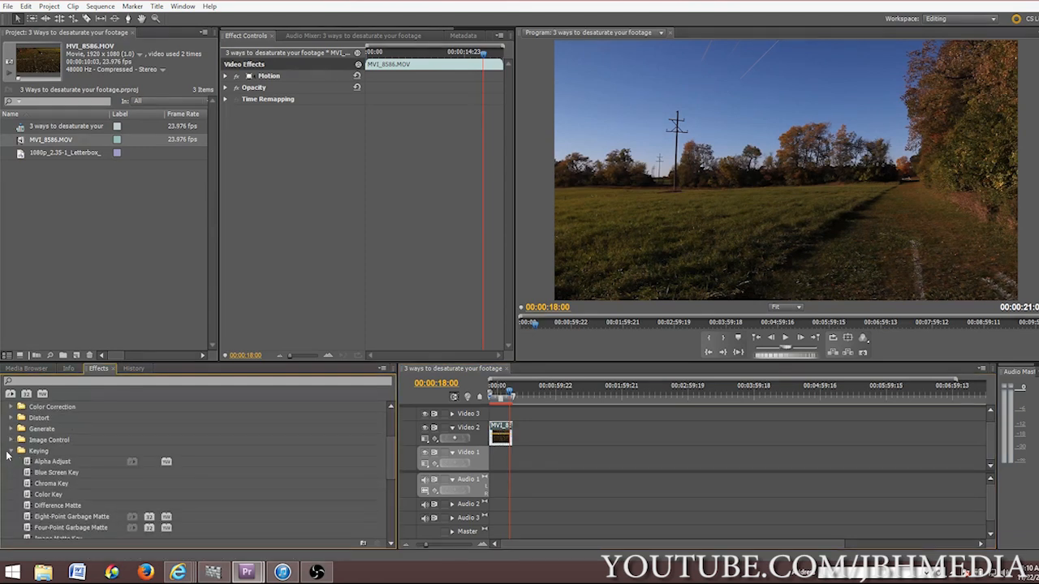
Step: Put Ultra Key on the Video 2 clip and expand its settings to sample the grass
scroll("down", 3)
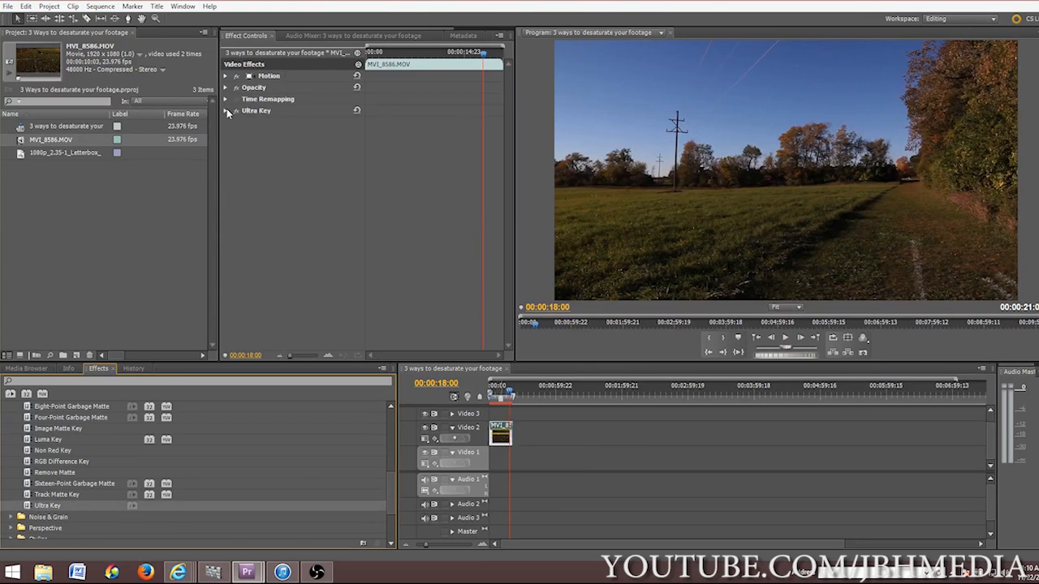
left_click(225, 110)
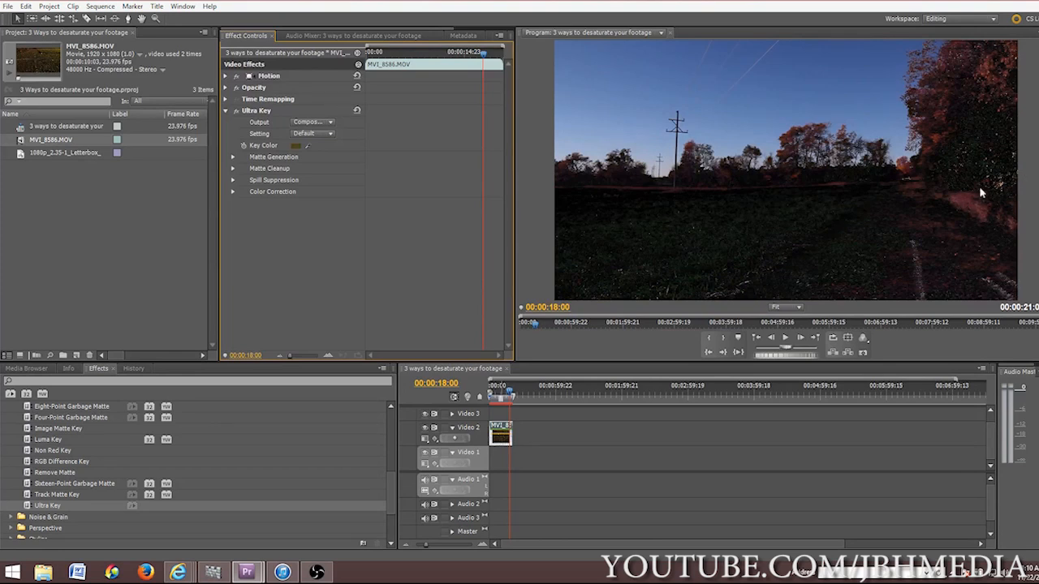
mouse_move(735, 260)
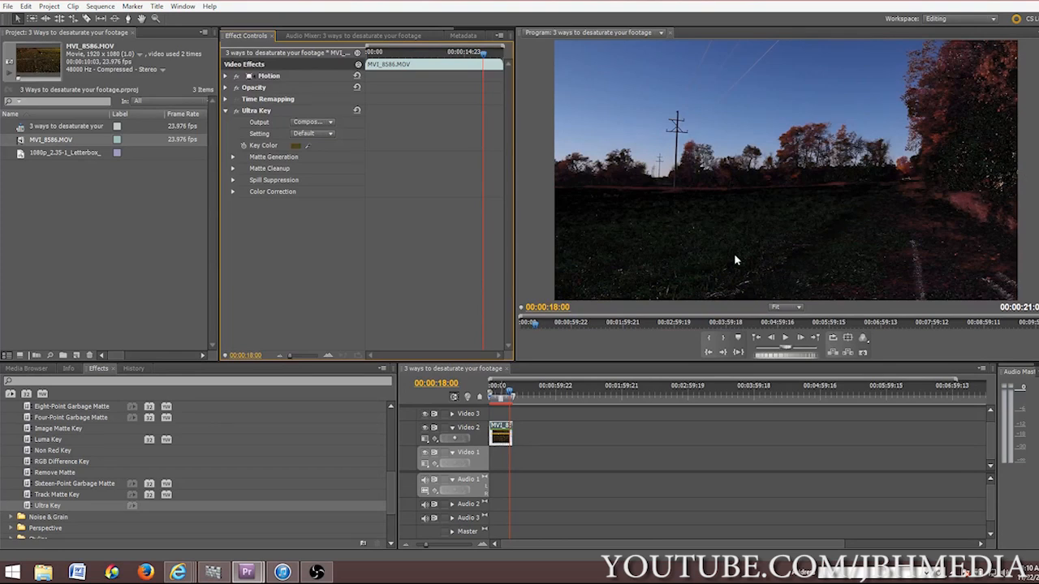
mouse_move(892, 187)
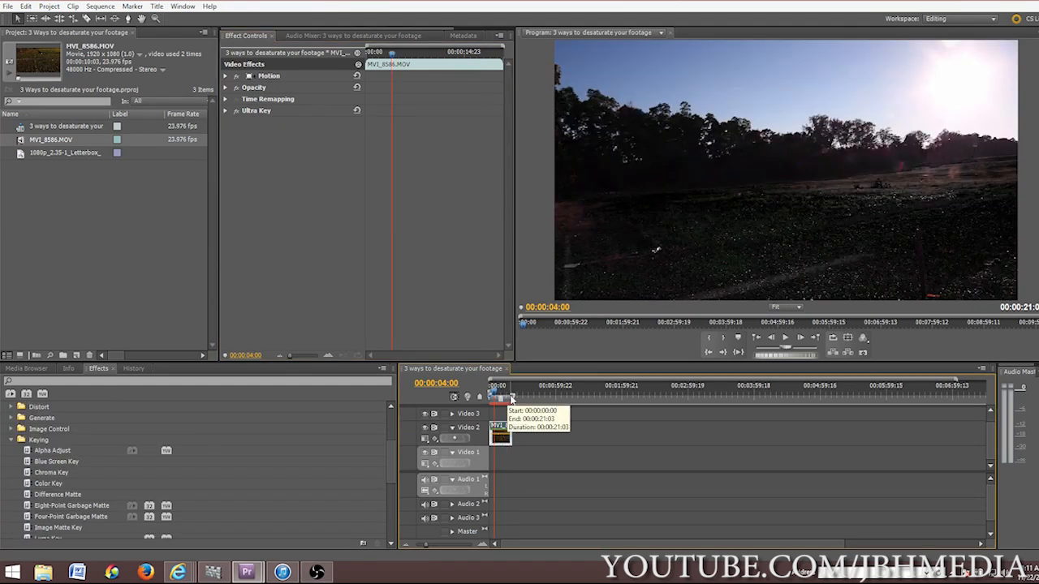
mouse_move(828, 240)
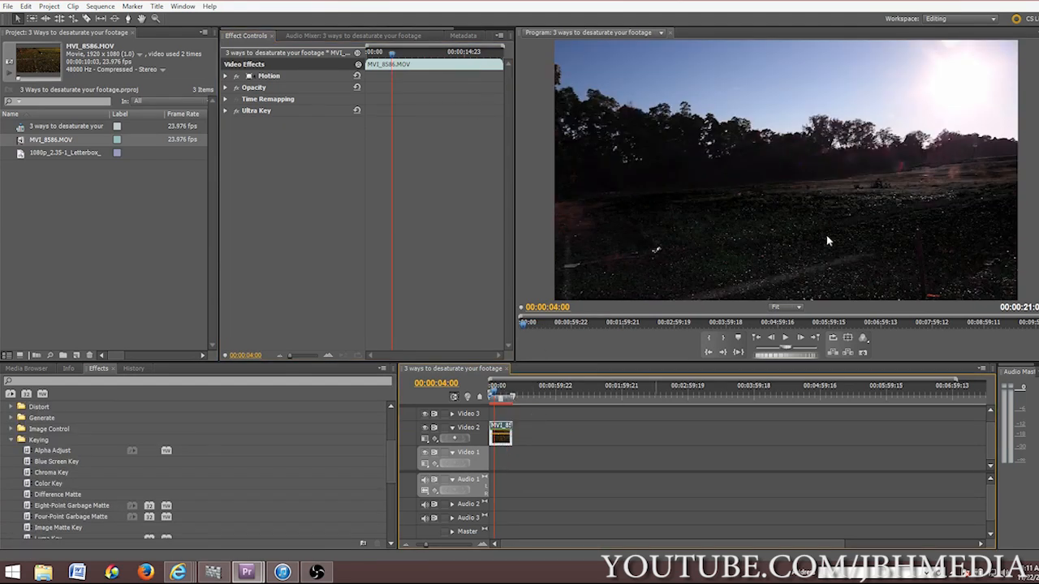
mouse_move(24, 154)
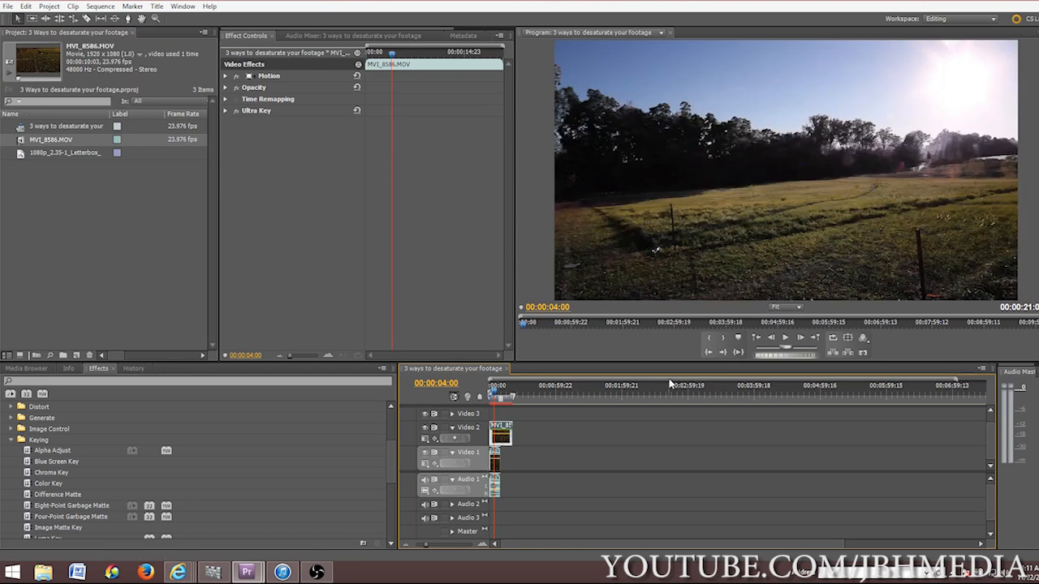
Step: Drop MVI_8586.MOV onto Video 1 beneath the keyed clip and select that copy
left_click_drag(495, 451, 513, 455)
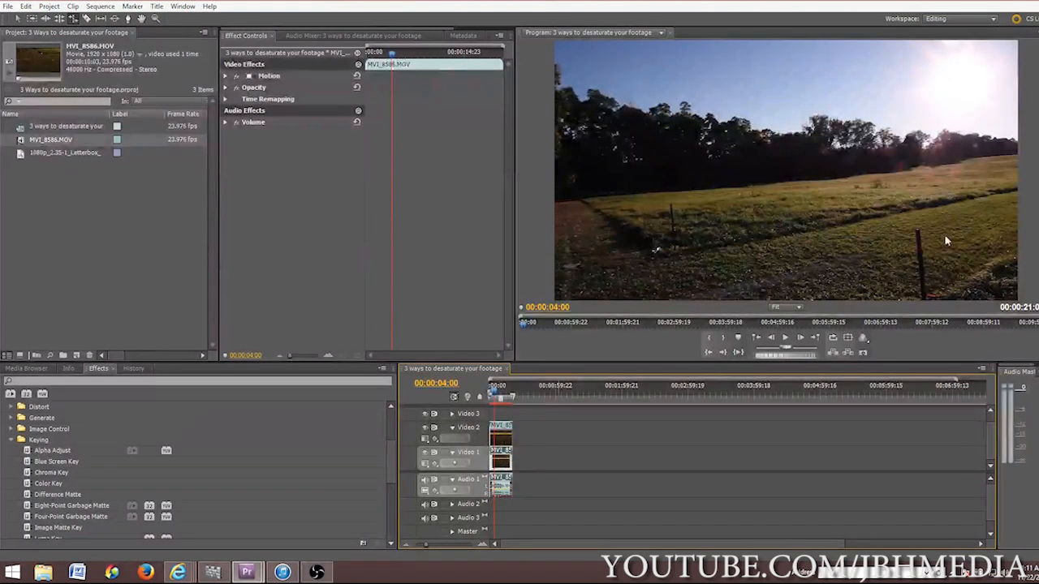
left_click(21, 440)
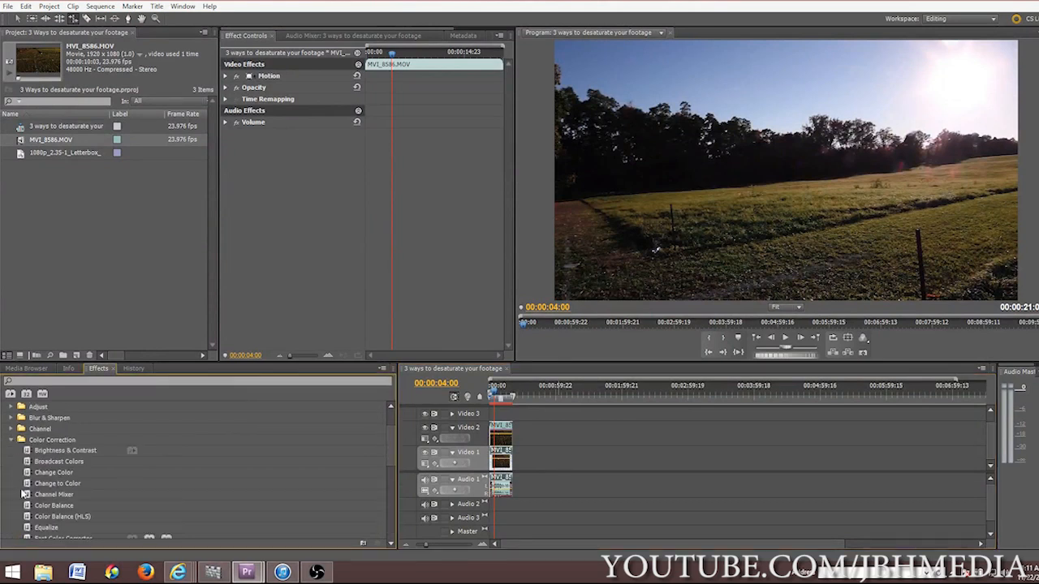
Step: Apply Tint to the Video 1 copy, toggle Video 2 off and on, then jump later
scroll("down", 3)
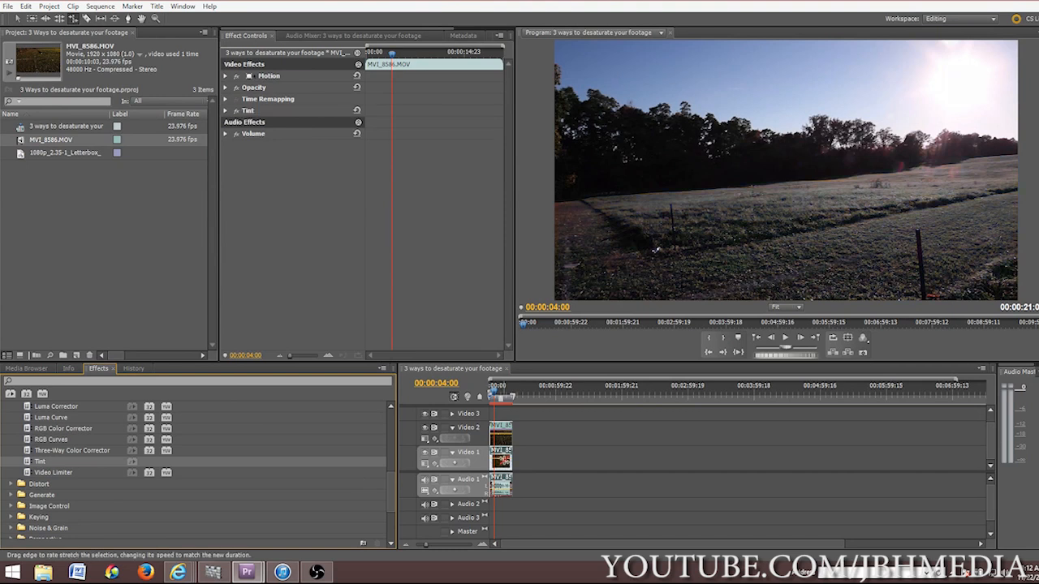
left_click(503, 463)
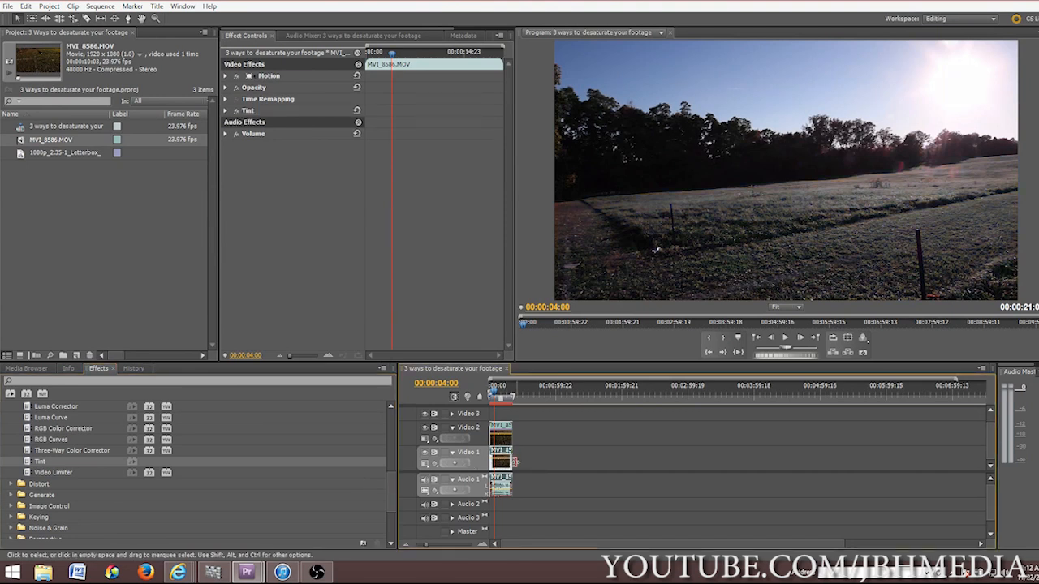
left_click(425, 428)
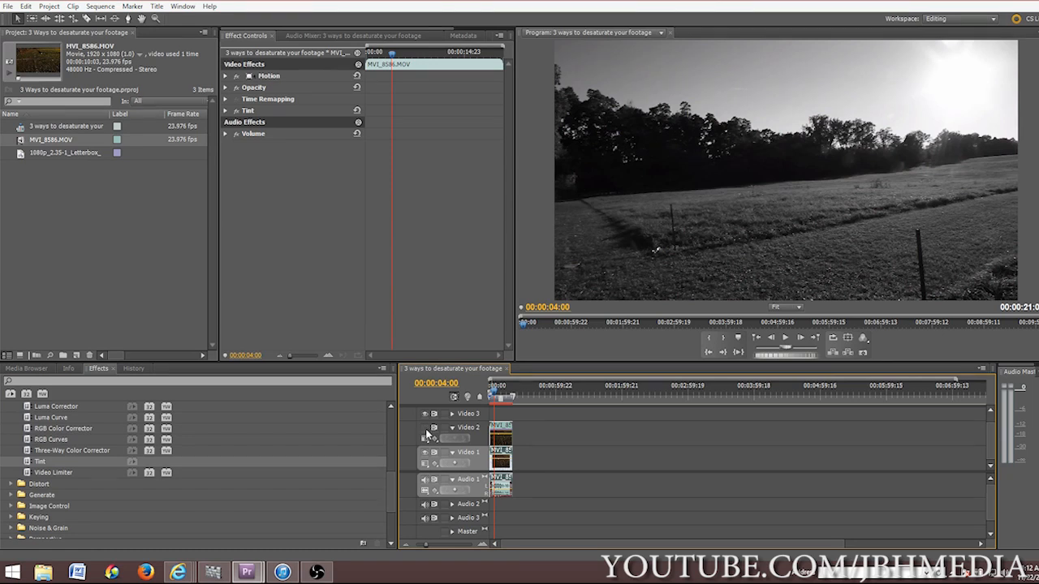
mouse_move(952, 185)
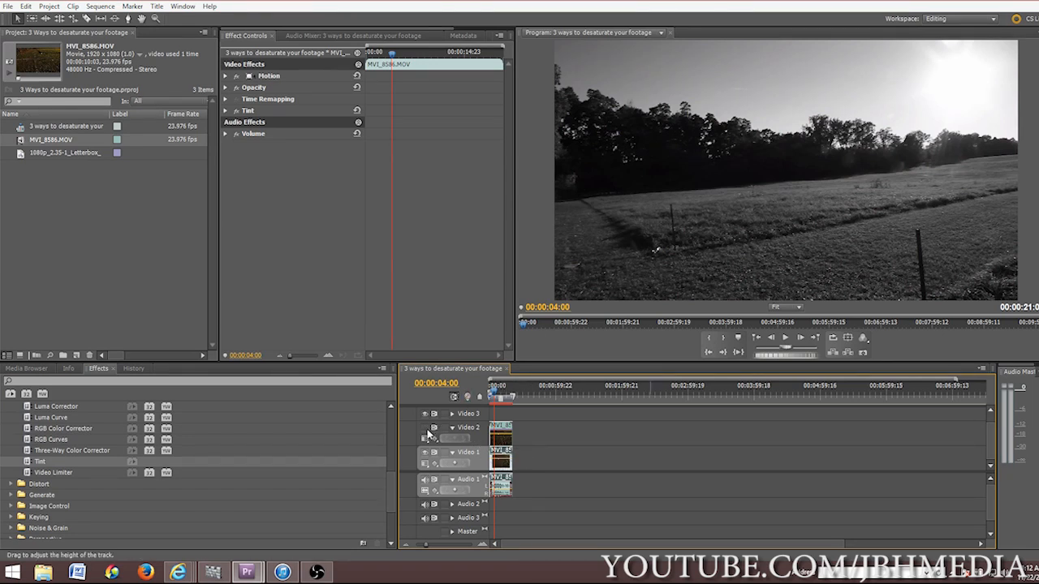
left_click(425, 434)
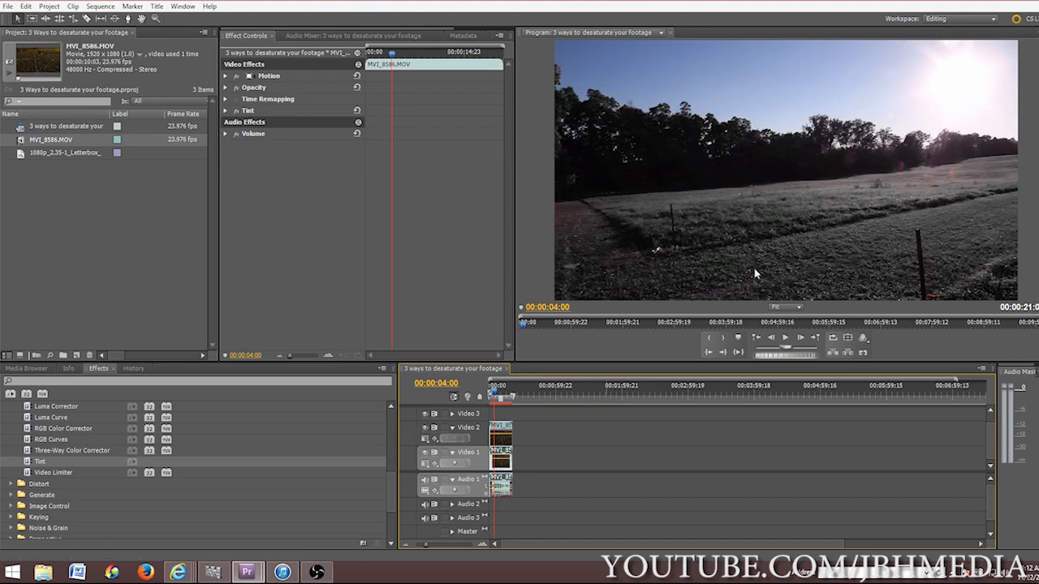
left_click(509, 397)
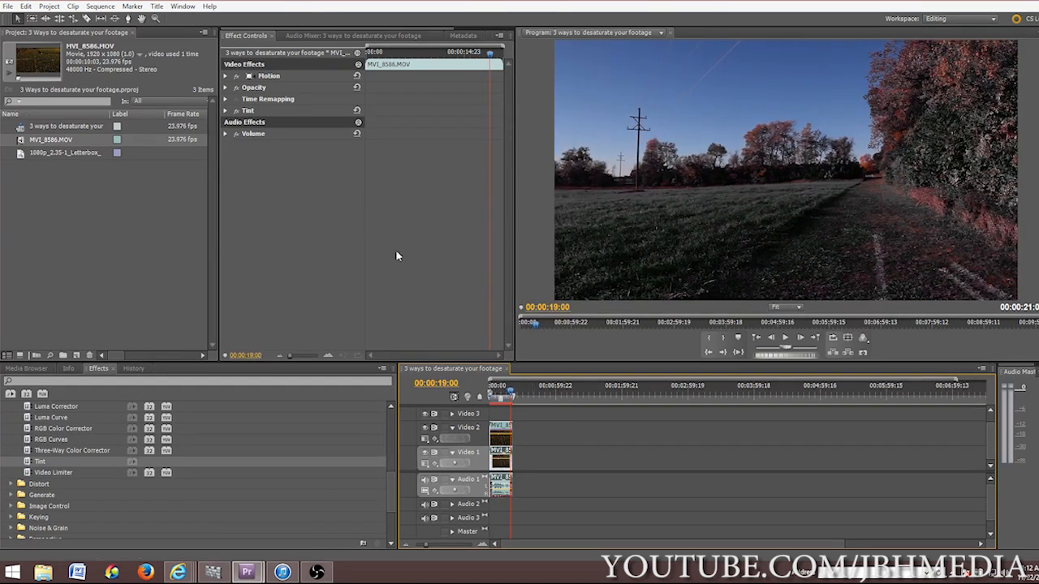
Step: Scrub the Tint Amount up to 100%, then down to about 60% on the lower copy
left_click(225, 110)
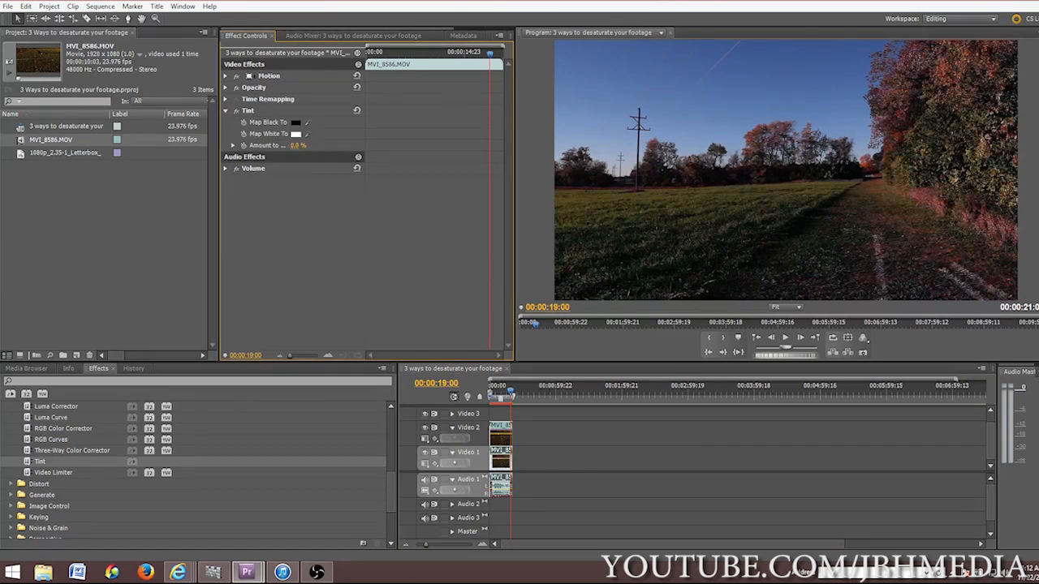
left_click_drag(298, 145, 341, 145)
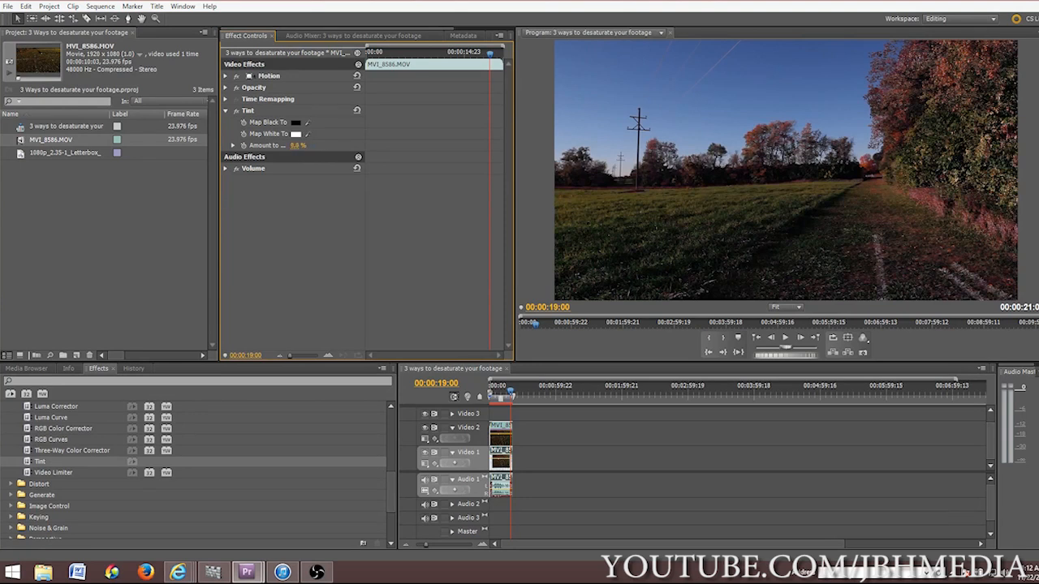
mouse_move(272, 150)
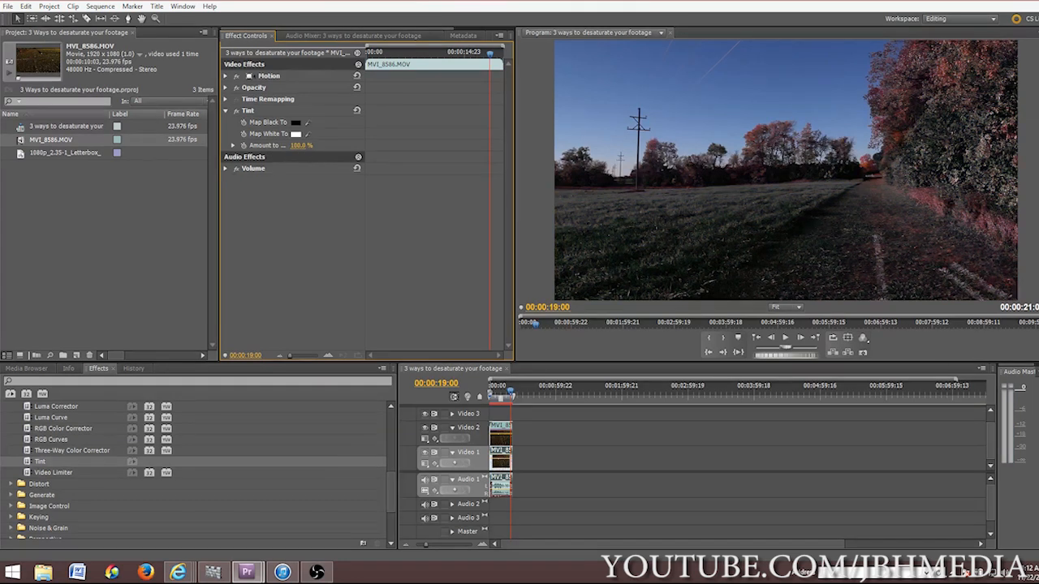
left_click_drag(302, 146, 288, 146)
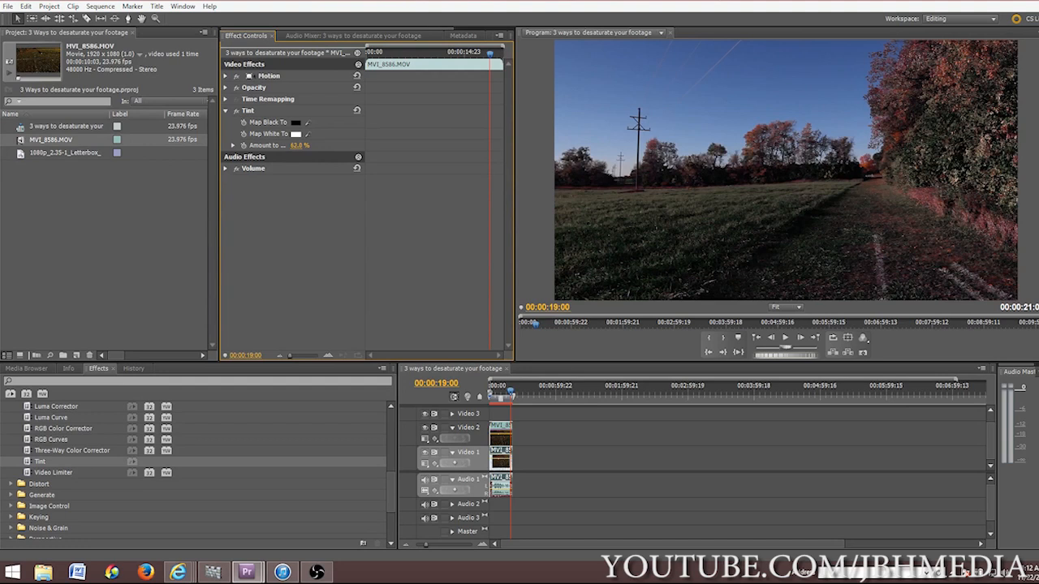
mouse_move(554, 201)
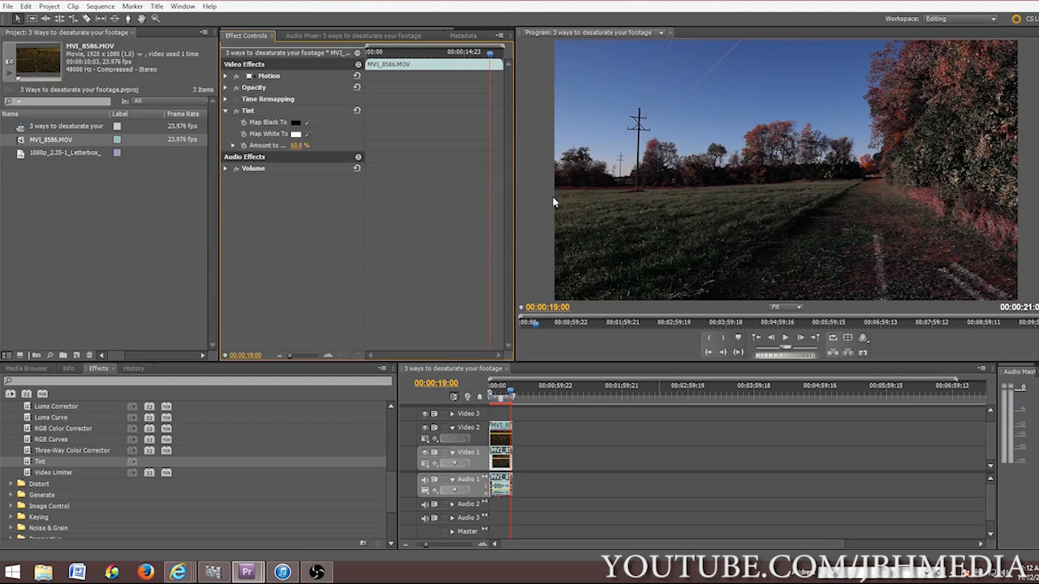